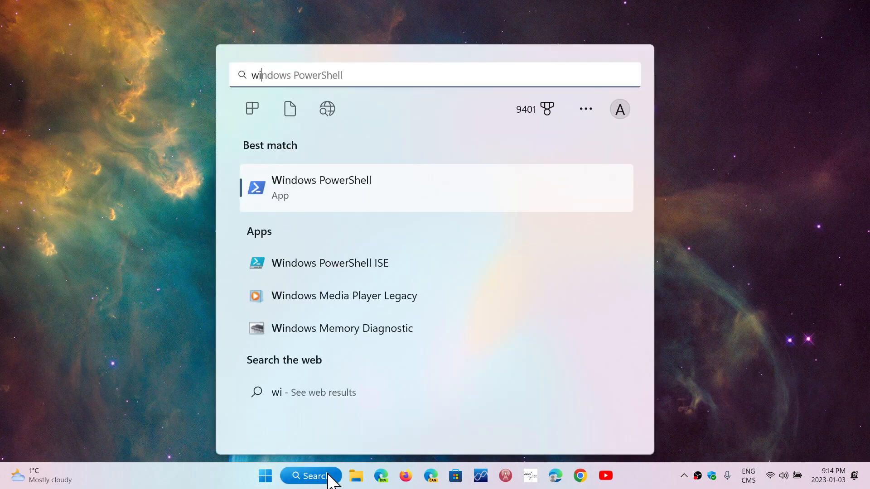
# - Run winver to confirm Windows 11 version 22H2, OS Build 22621.963
pyautogui.write('winver')
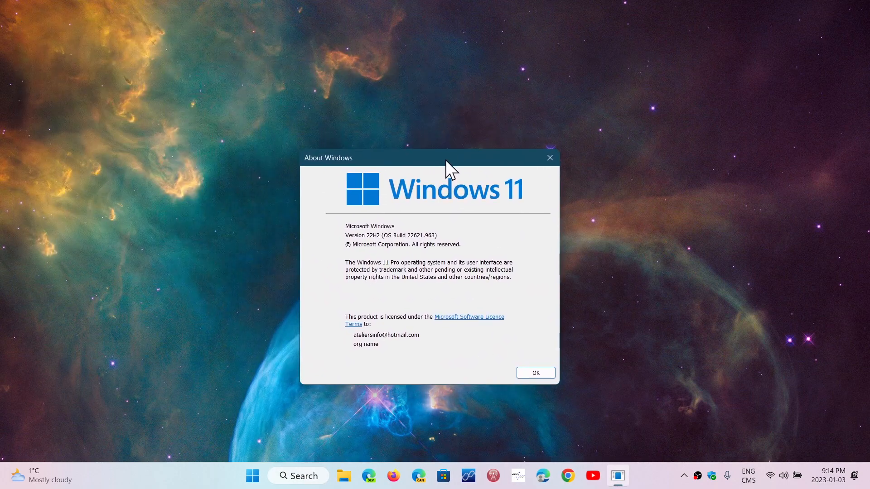
pyautogui.moveTo(530, 106)
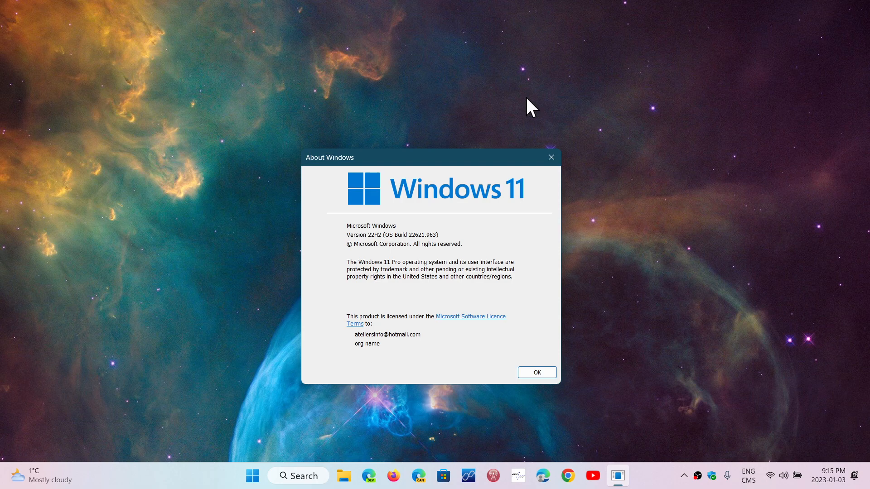
pyautogui.moveTo(251, 476)
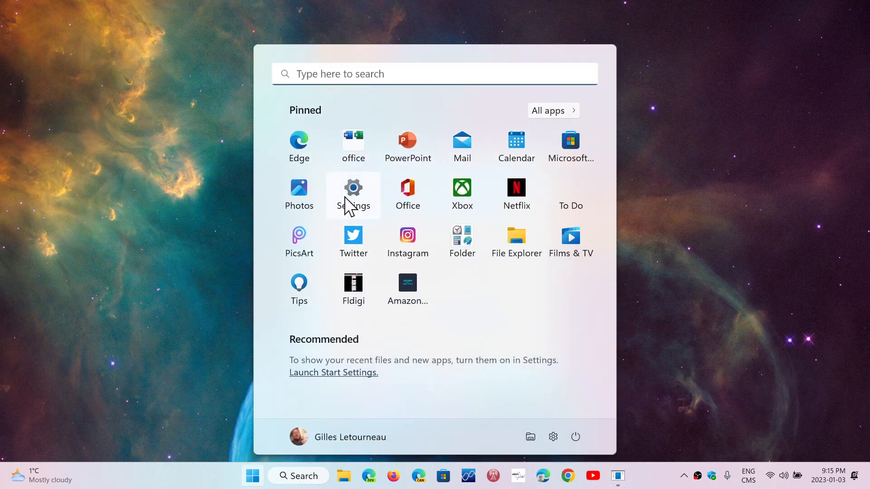
# - Check in Settings that Windows Update says the PC is up to date, then close Settings
pyautogui.click(353, 188)
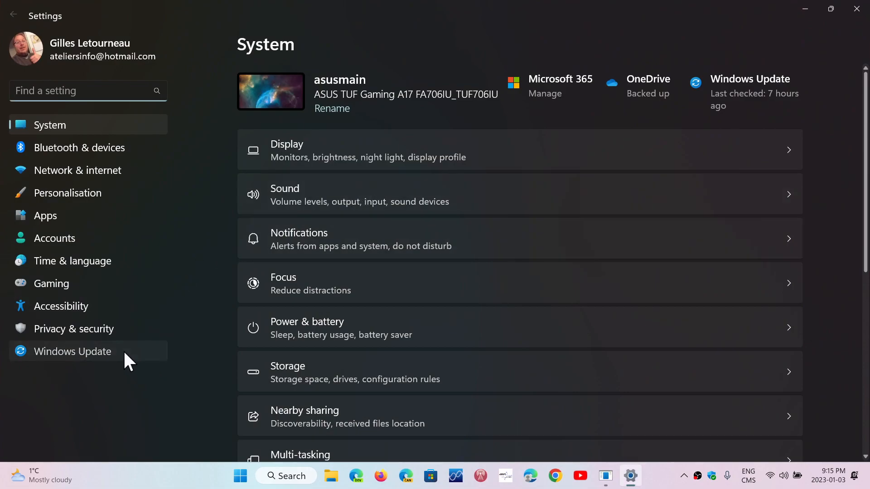
pyautogui.click(72, 351)
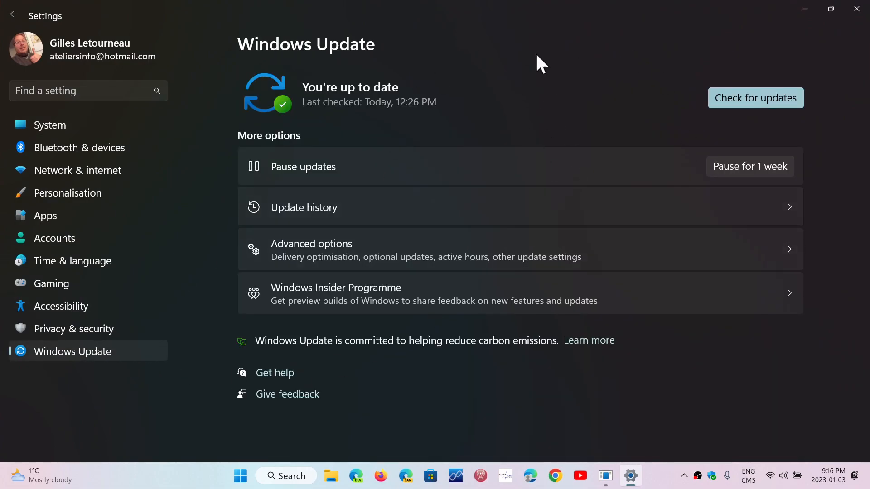
pyautogui.moveTo(556, 132)
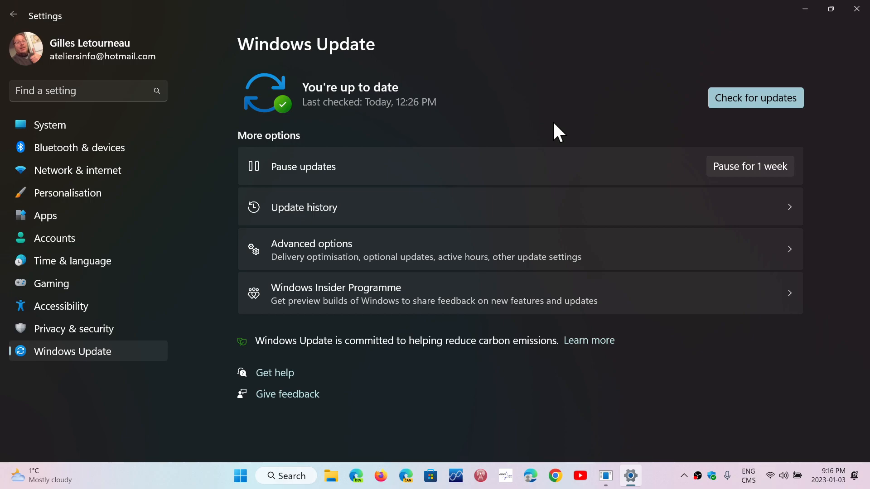
pyautogui.moveTo(525, 65)
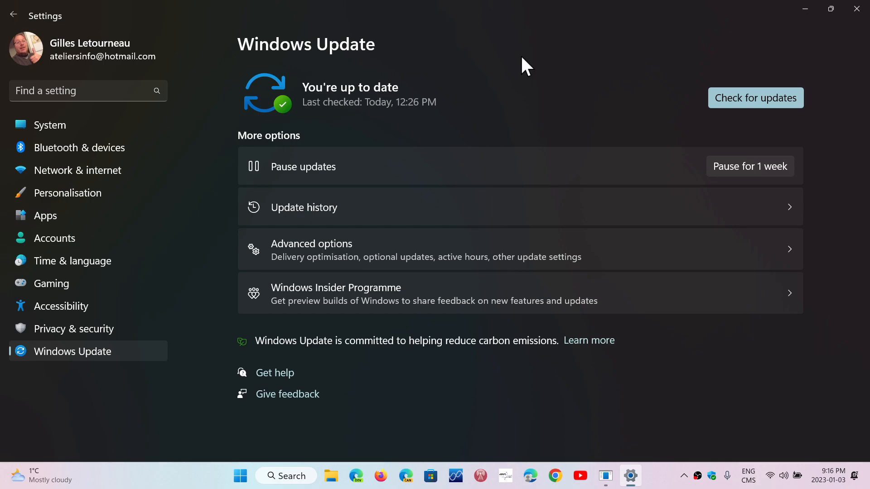
pyautogui.moveTo(856, 9)
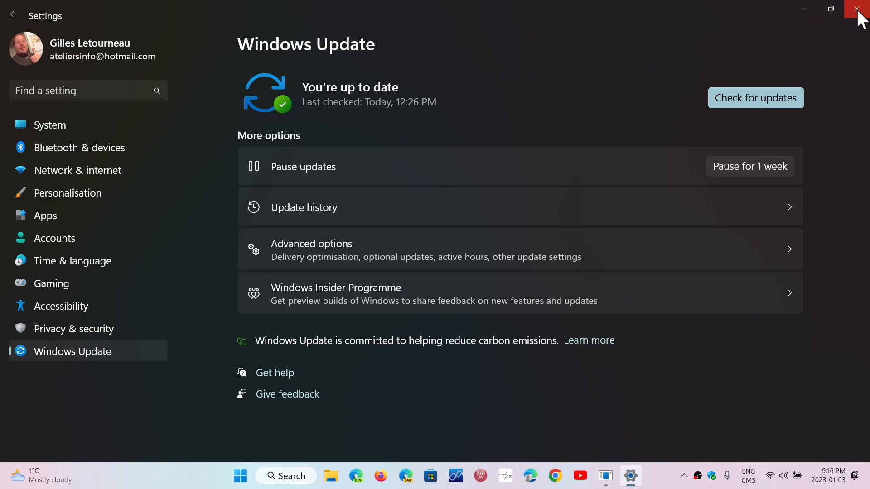
pyautogui.click(859, 10)
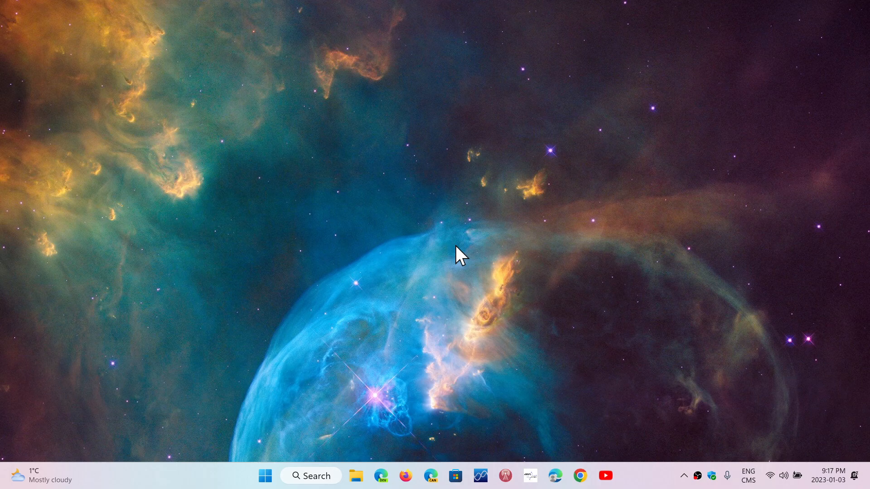
pyautogui.moveTo(311, 476)
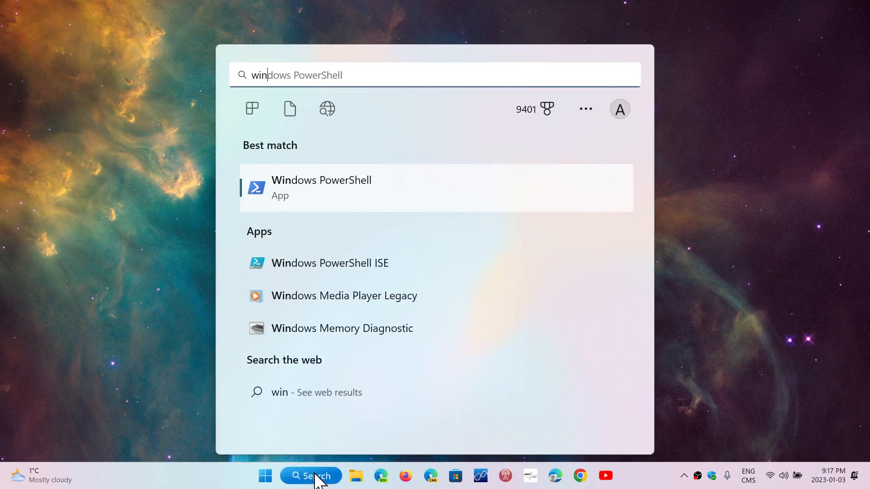
pyautogui.write('winver')
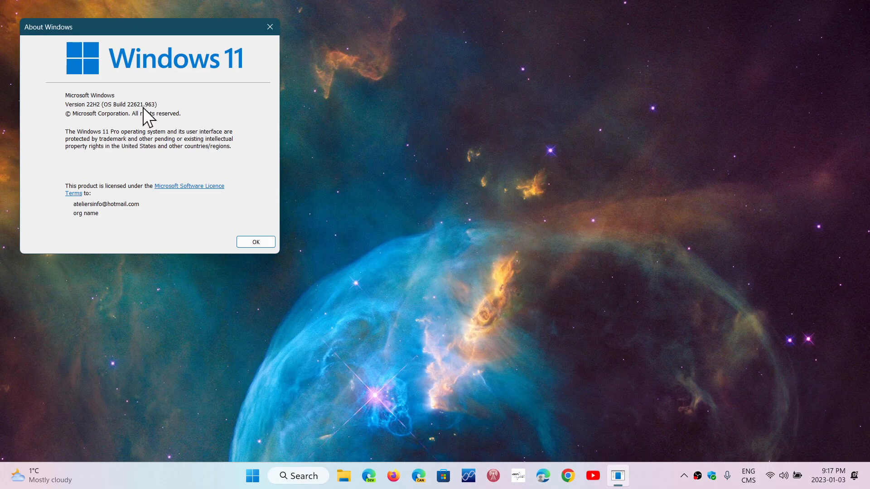
pyautogui.moveTo(215, 121)
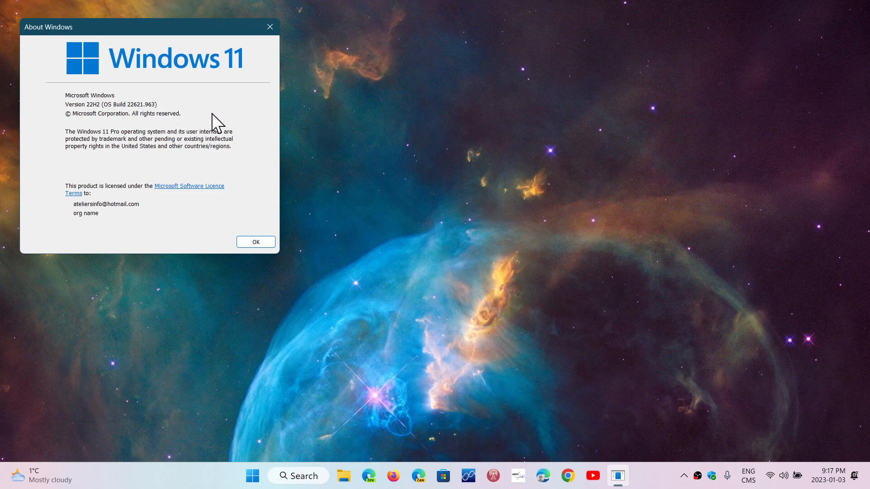
pyautogui.click(255, 242)
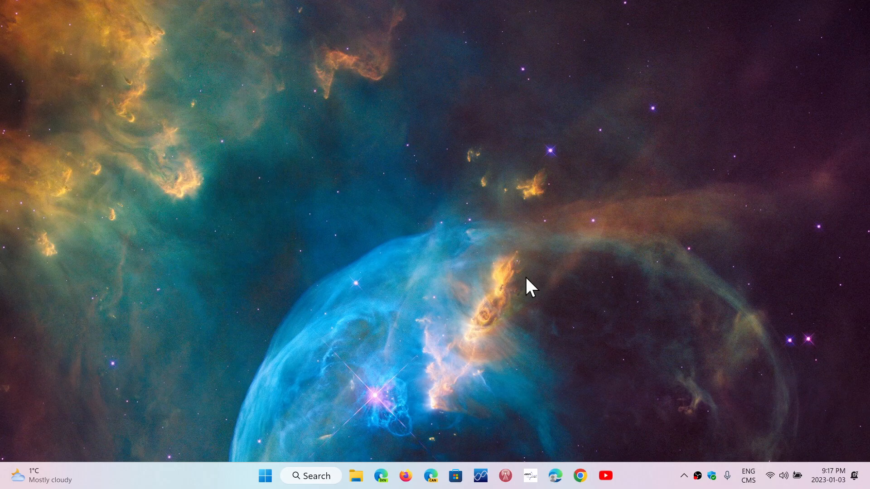
pyautogui.moveTo(338, 358)
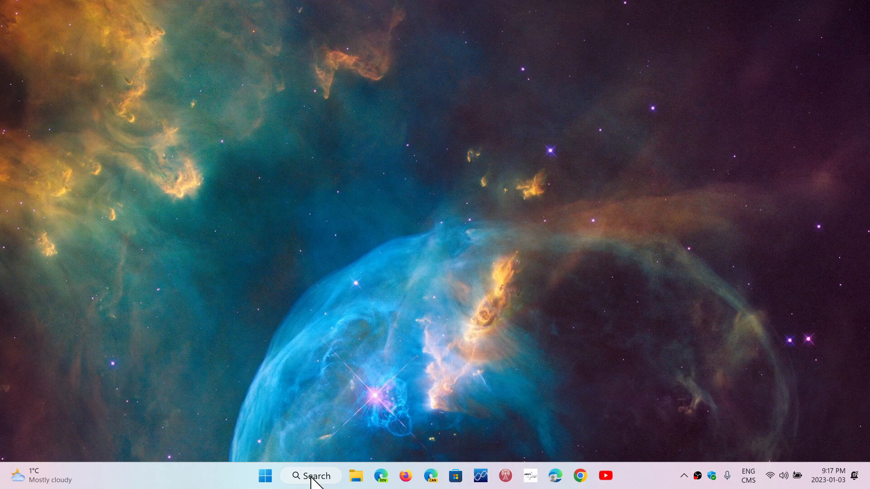
pyautogui.moveTo(373, 380)
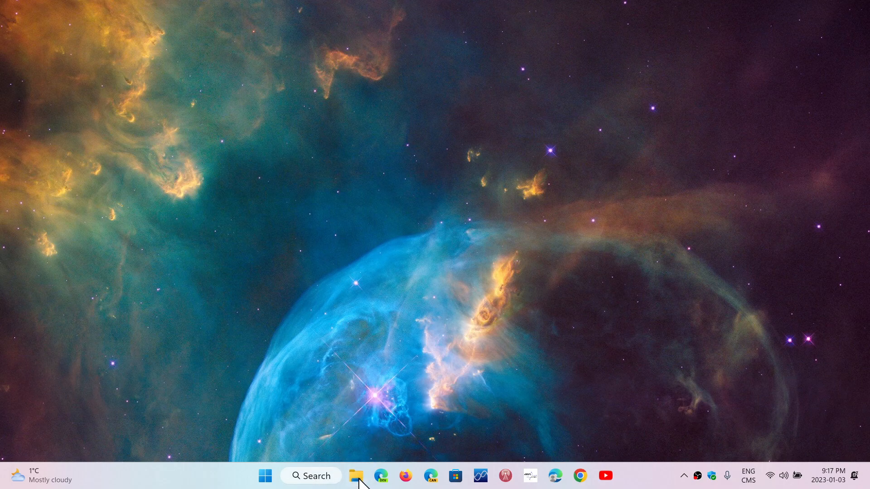
pyautogui.click(358, 475)
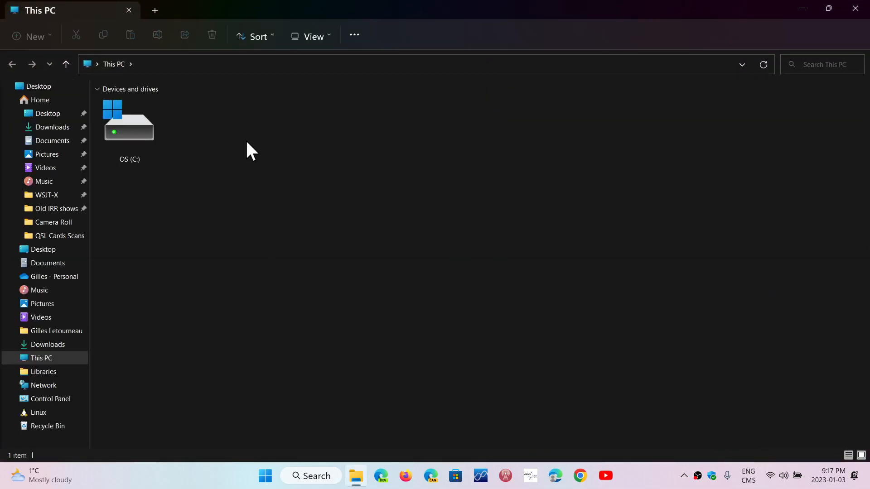
pyautogui.click(154, 10)
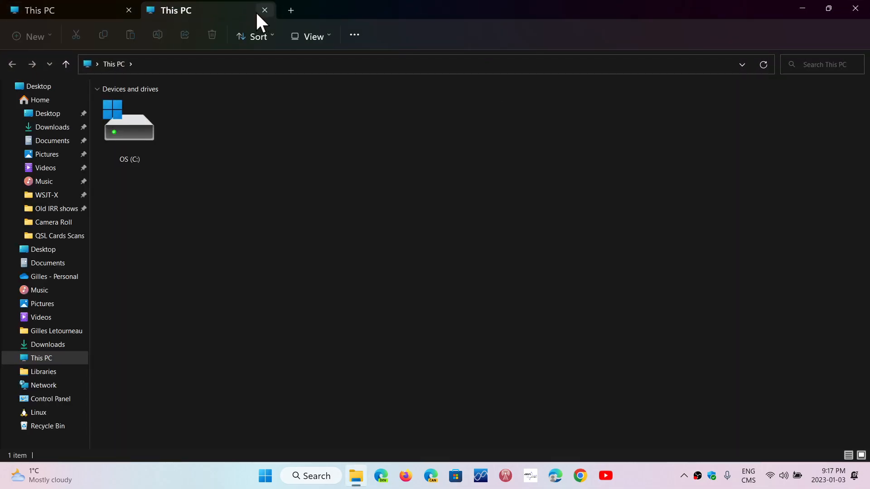
pyautogui.click(290, 10)
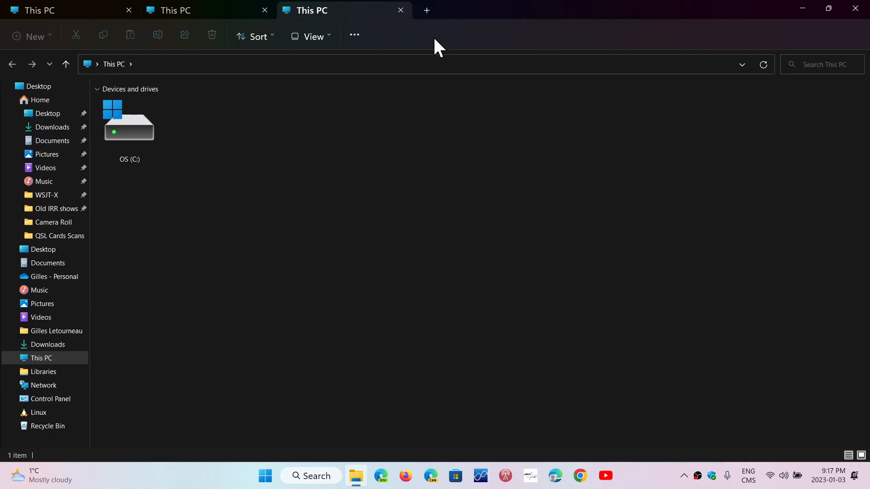
pyautogui.moveTo(856, 10)
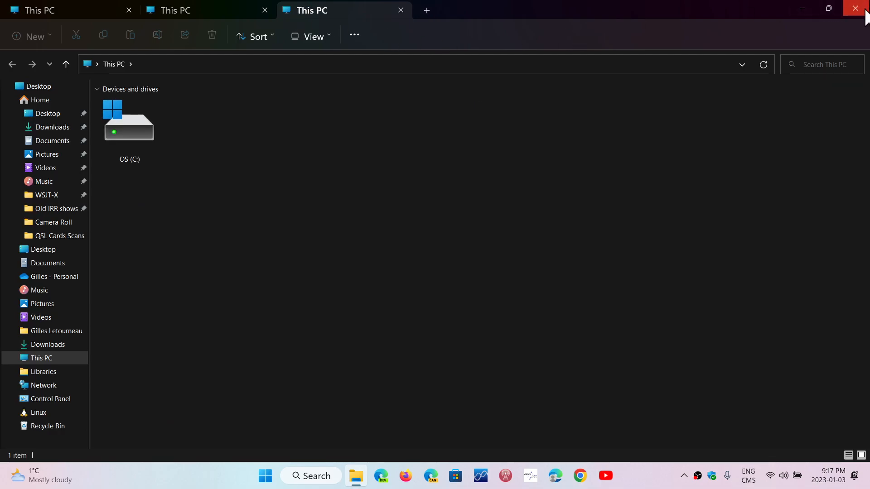
pyautogui.click(862, 8)
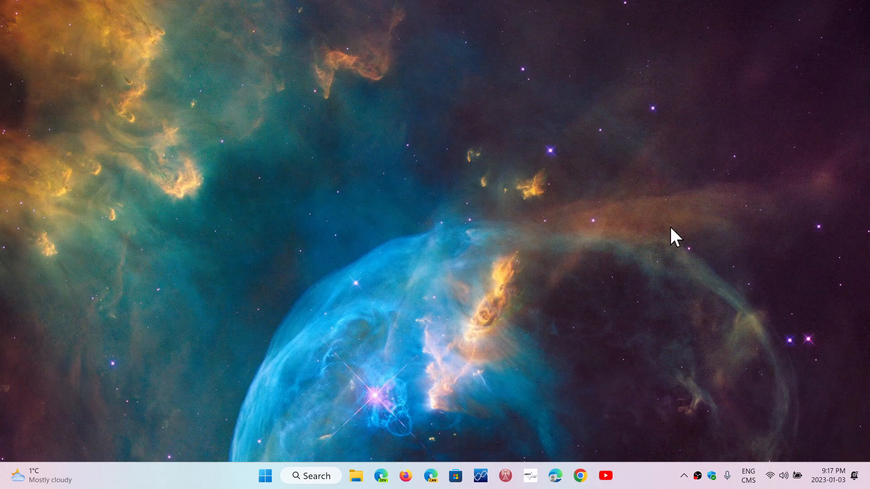
pyautogui.moveTo(200, 482)
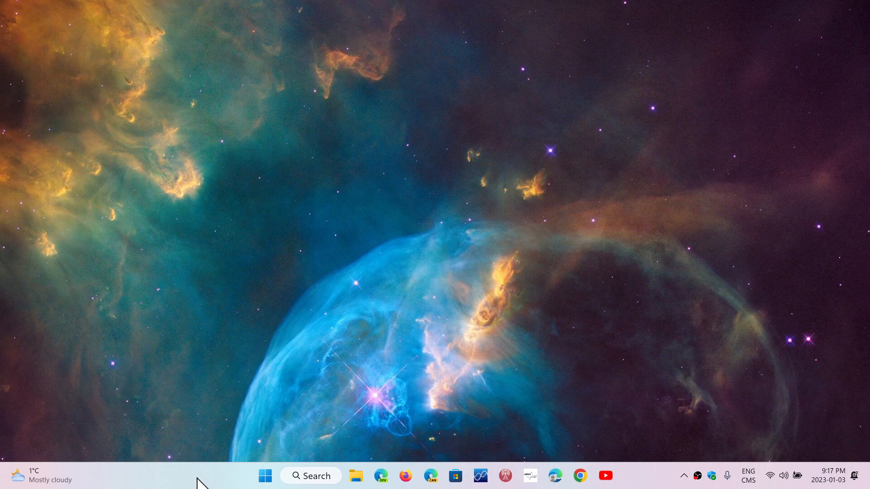
pyautogui.rightClick(186, 479)
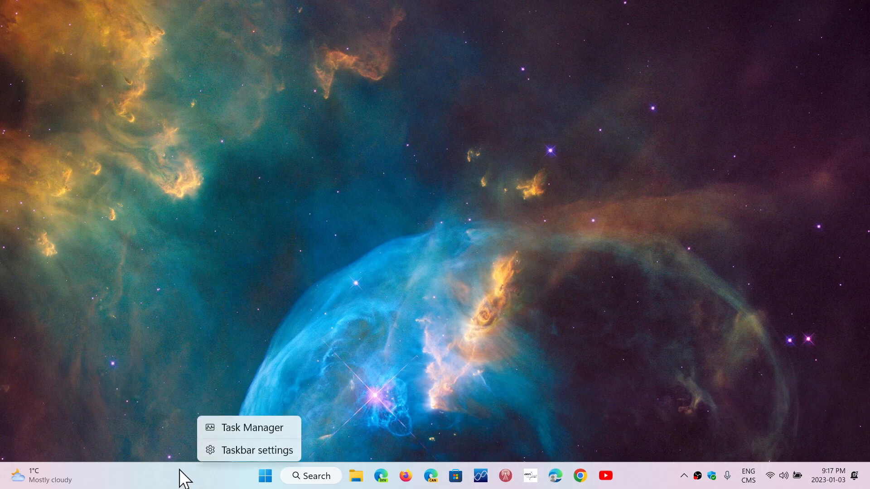
pyautogui.moveTo(268, 427)
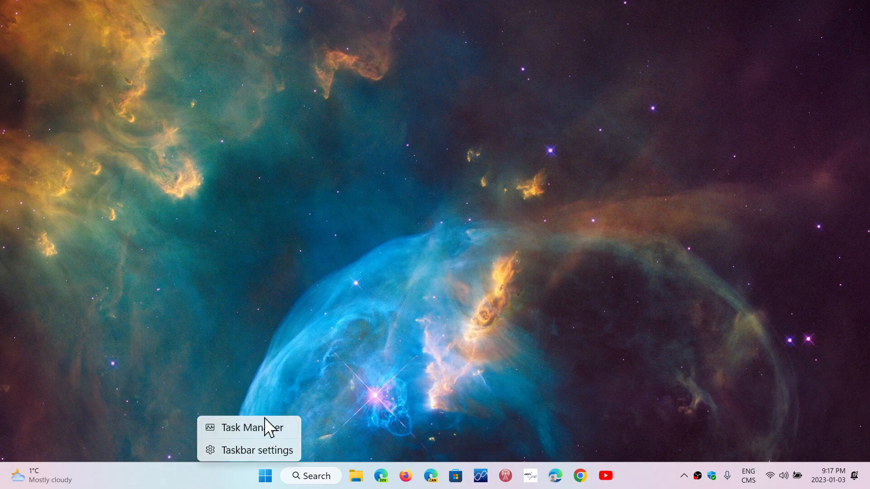
pyautogui.click(384, 350)
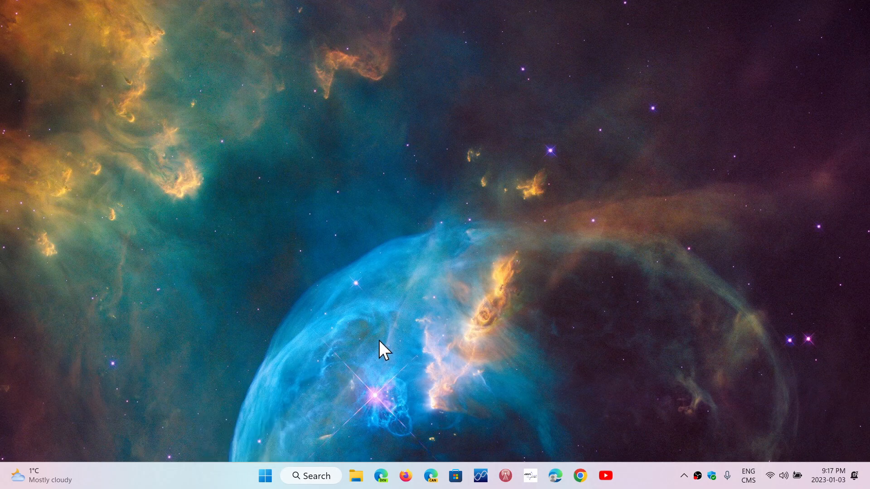